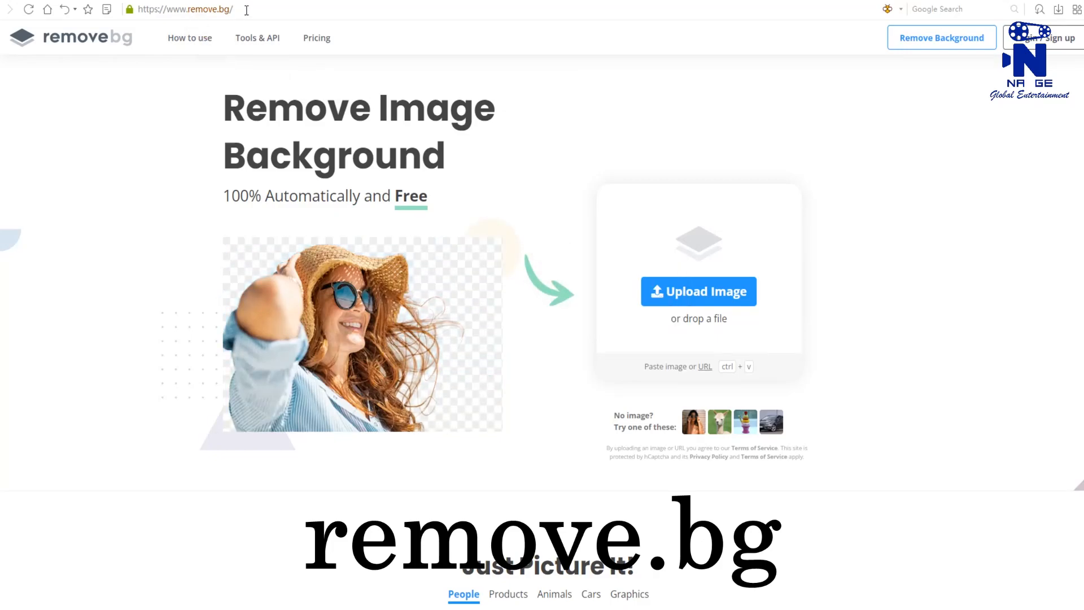
# Upload the MRBEAN photo from the Desktop and view the removed-background result
pyautogui.click(183, 9)
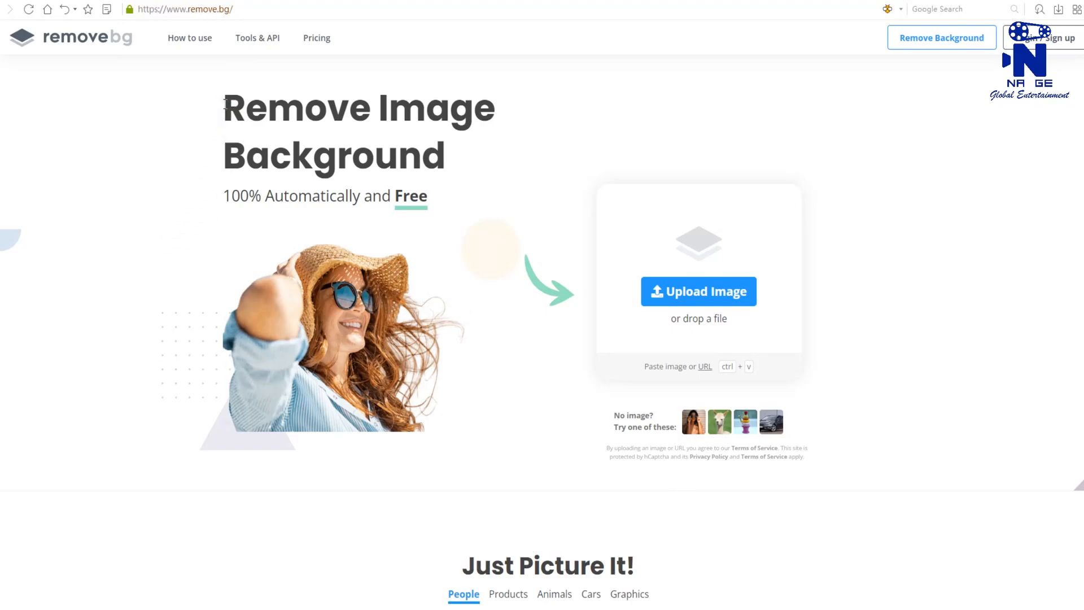
pyautogui.moveTo(222, 107); pyautogui.dragTo(427, 195)
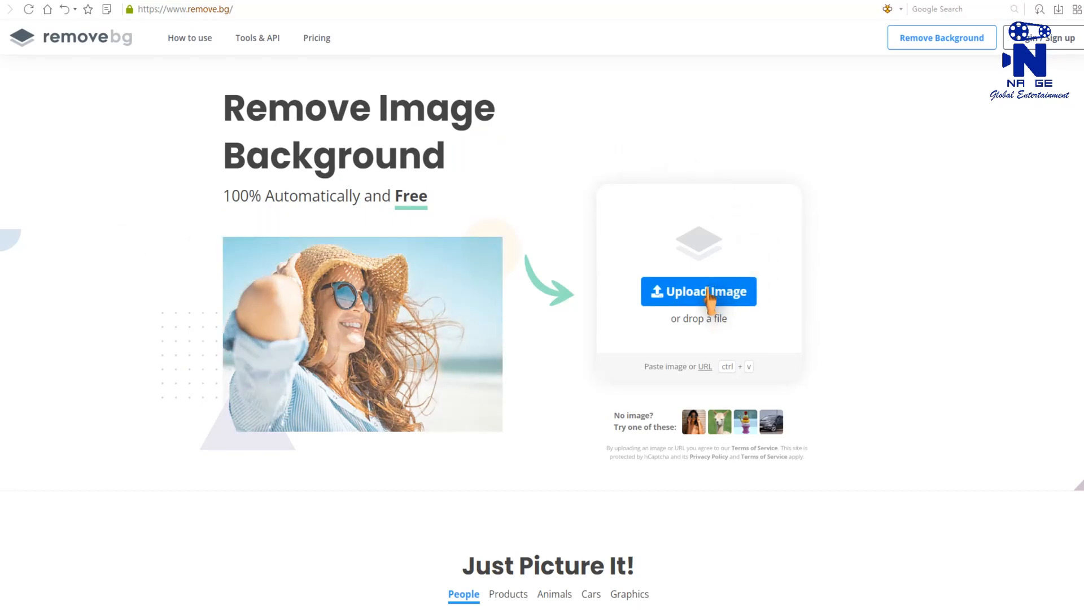
pyautogui.click(698, 290)
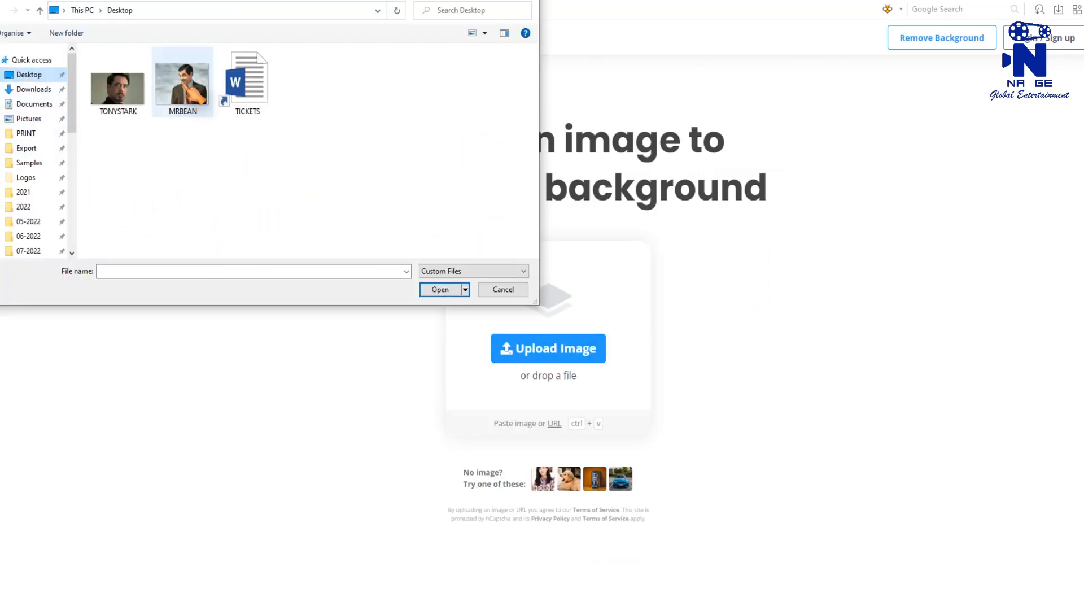
pyautogui.click(440, 289)
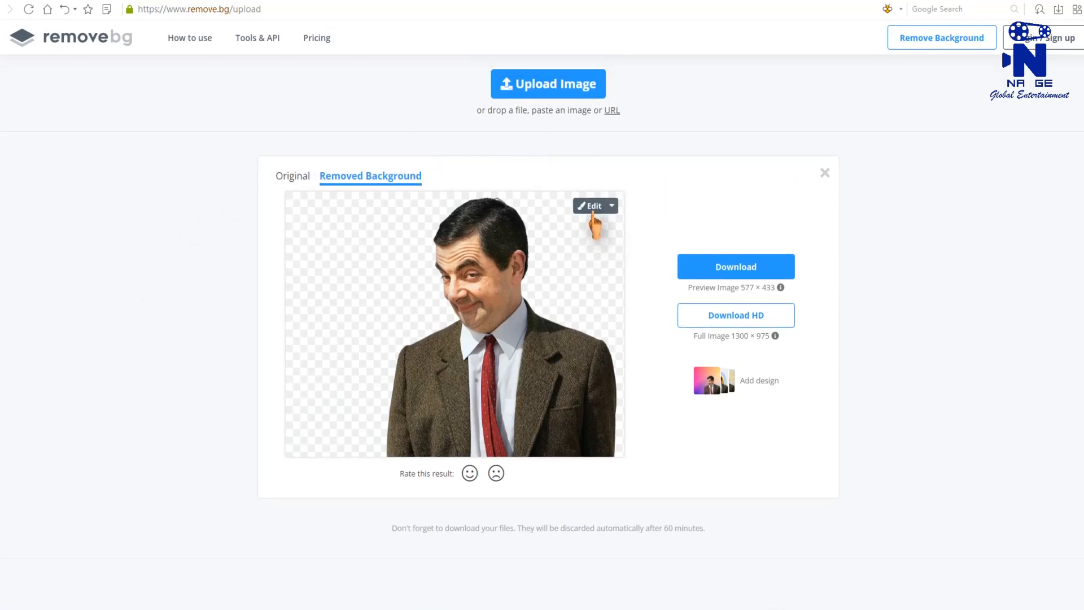
pyautogui.click(735, 266)
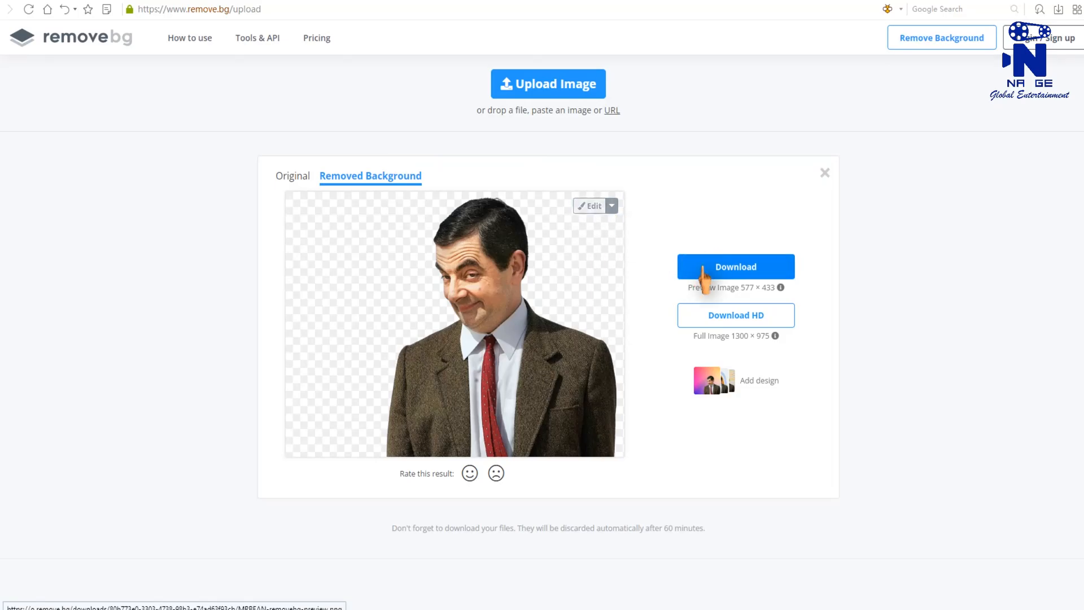
pyautogui.moveTo(591, 205)
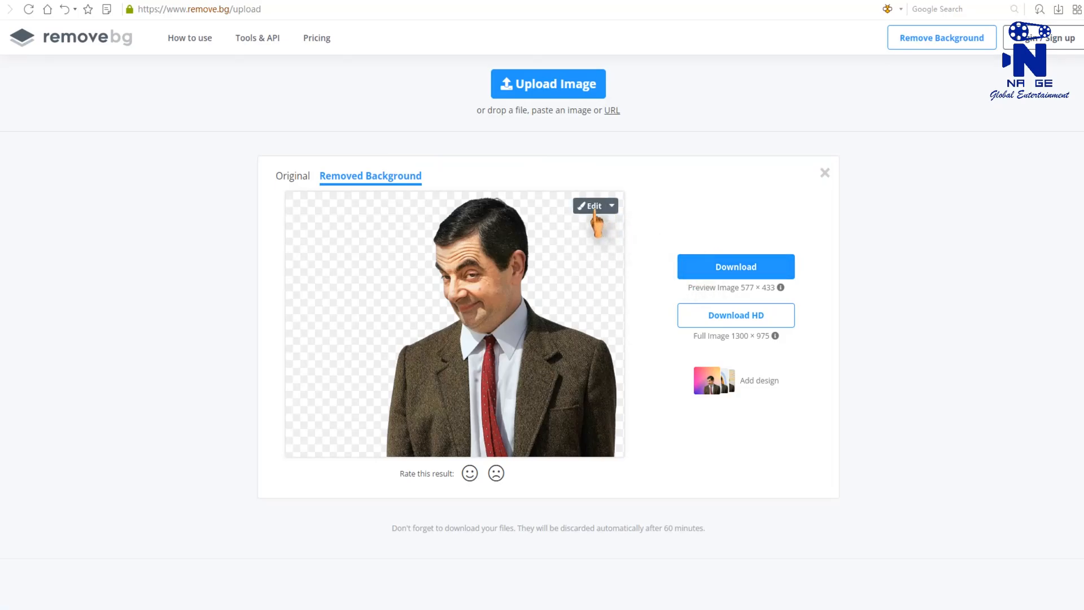
# Edit the cut-out, apply a forest road photo background, then switch to colour backgrounds
pyautogui.click(591, 205)
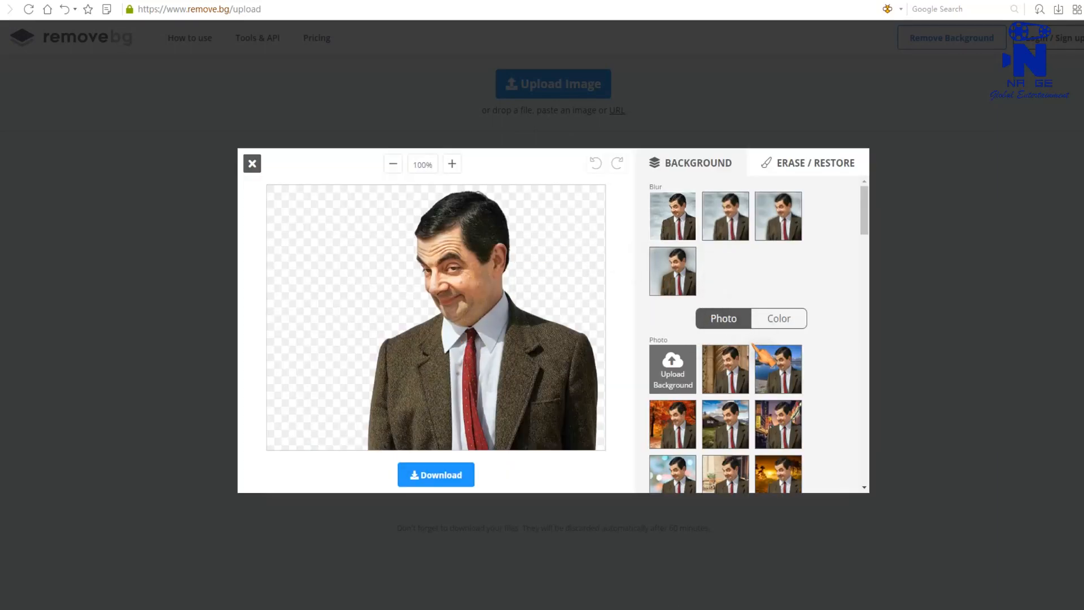
pyautogui.scroll(-3)
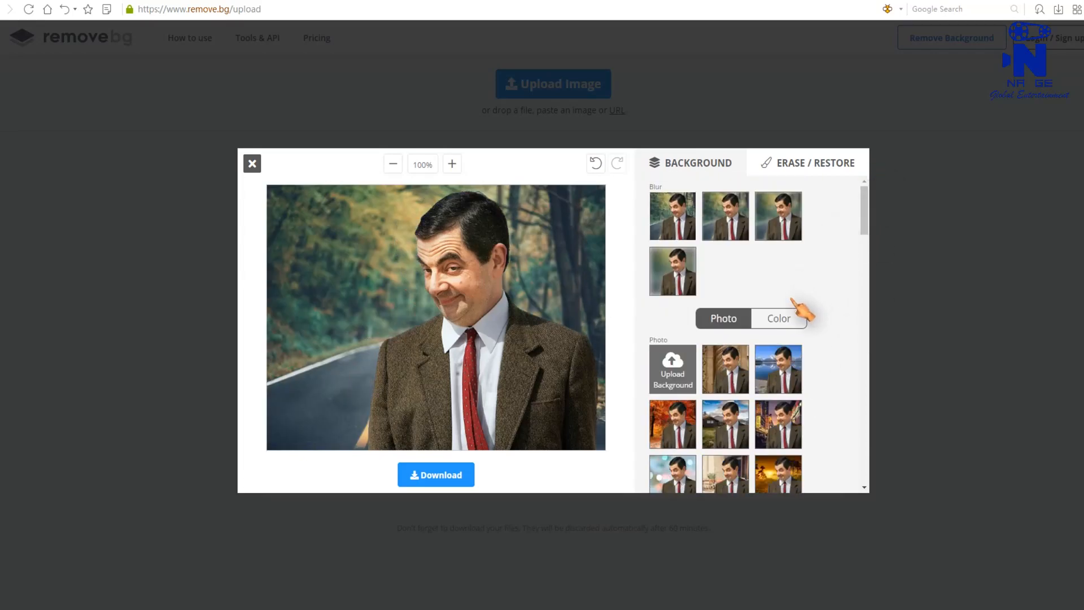
pyautogui.click(778, 319)
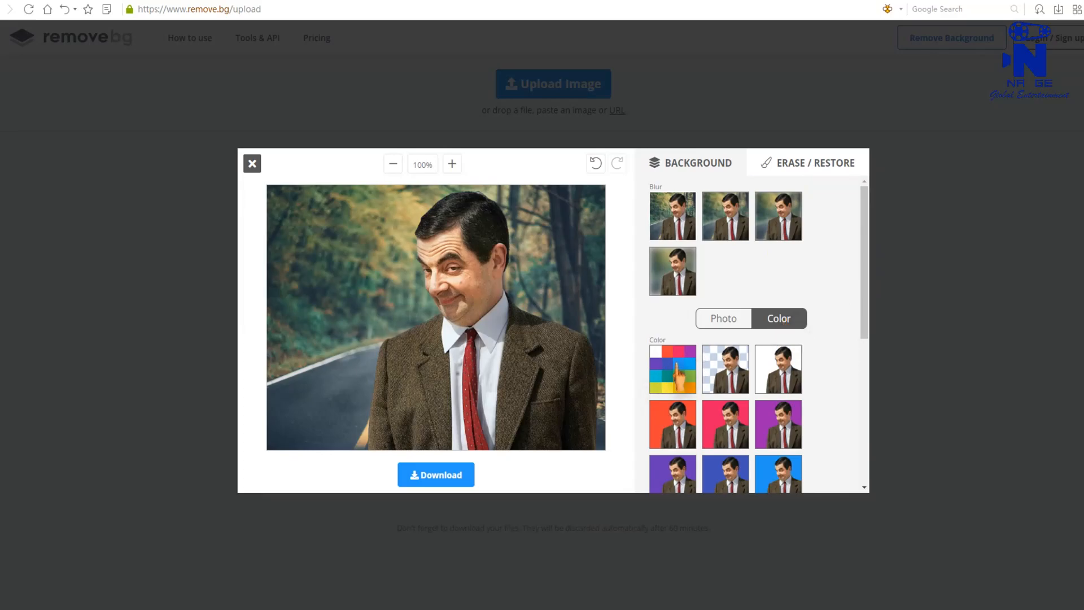
# Set a custom solid black background behind Mr Bean via the colour picker
pyautogui.click(672, 368)
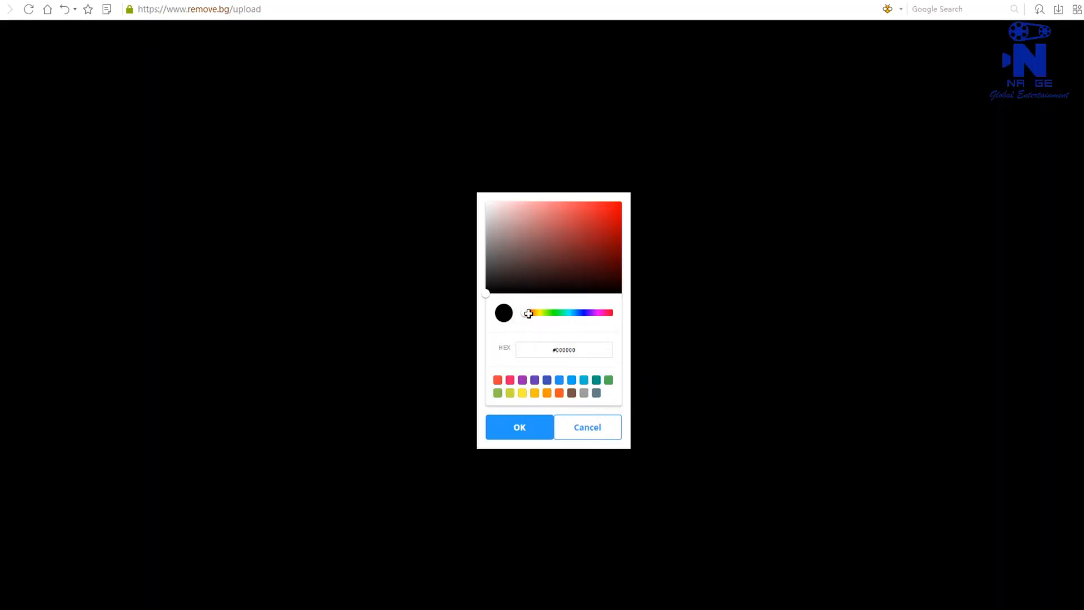
pyautogui.click(569, 313)
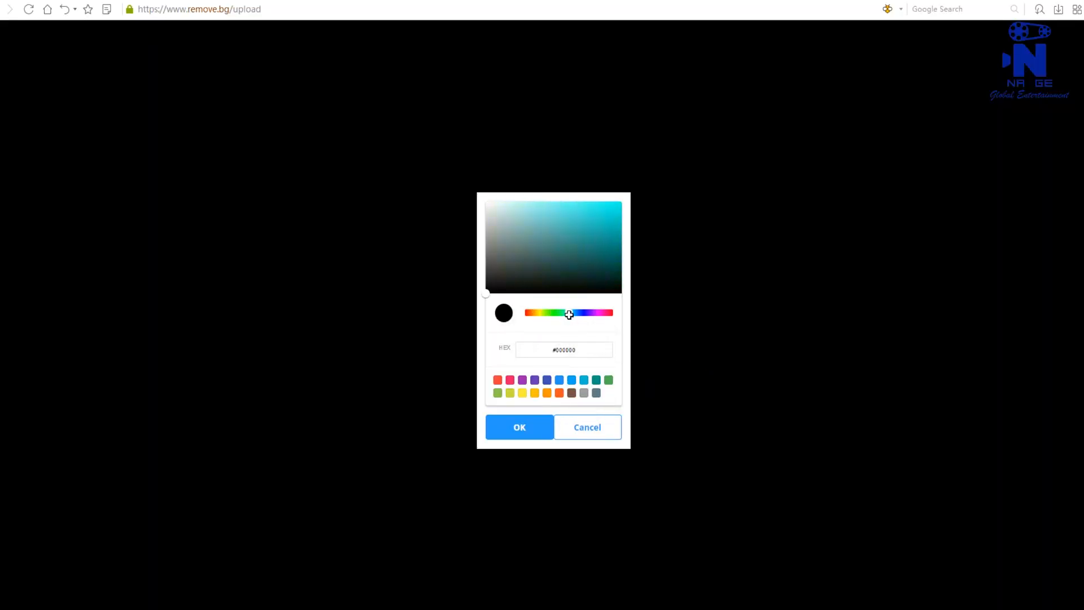
pyautogui.click(520, 427)
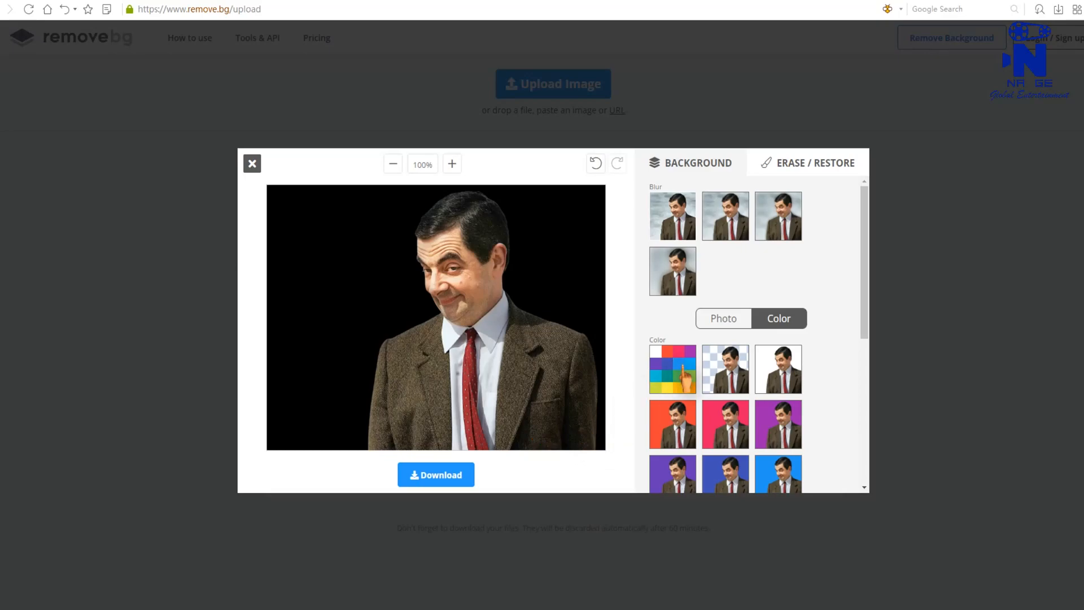
pyautogui.moveTo(777, 368)
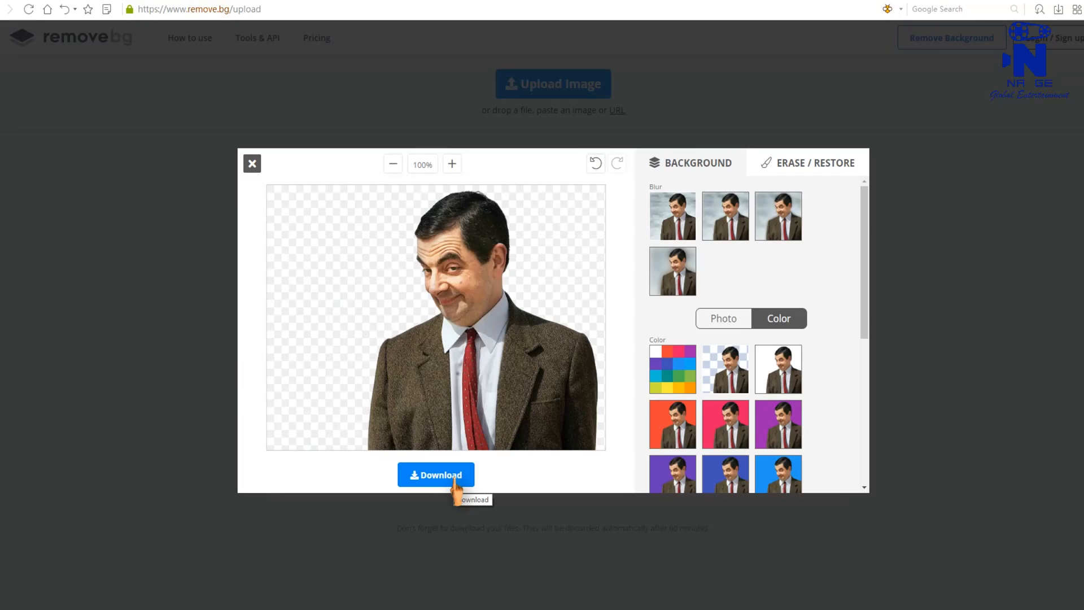
pyautogui.click(814, 163)
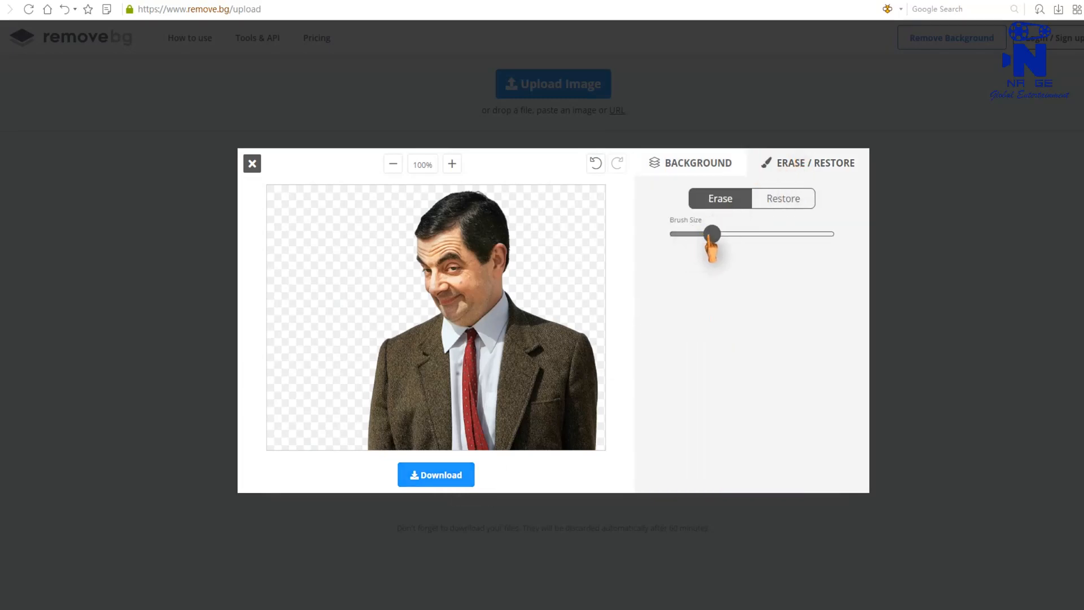
pyautogui.moveTo(713, 234); pyautogui.dragTo(723, 234)
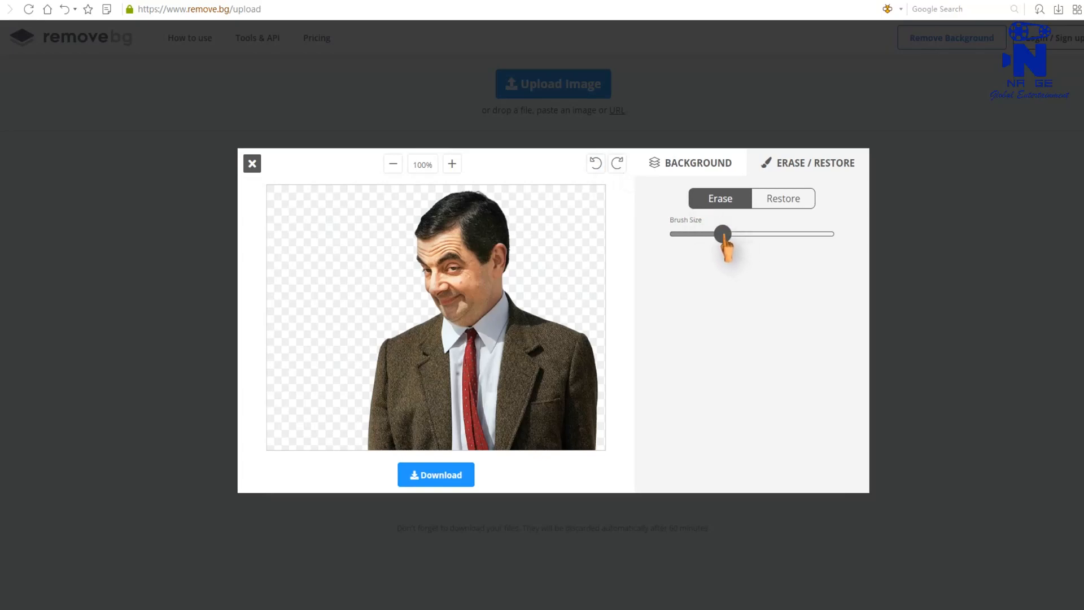
pyautogui.click(689, 162)
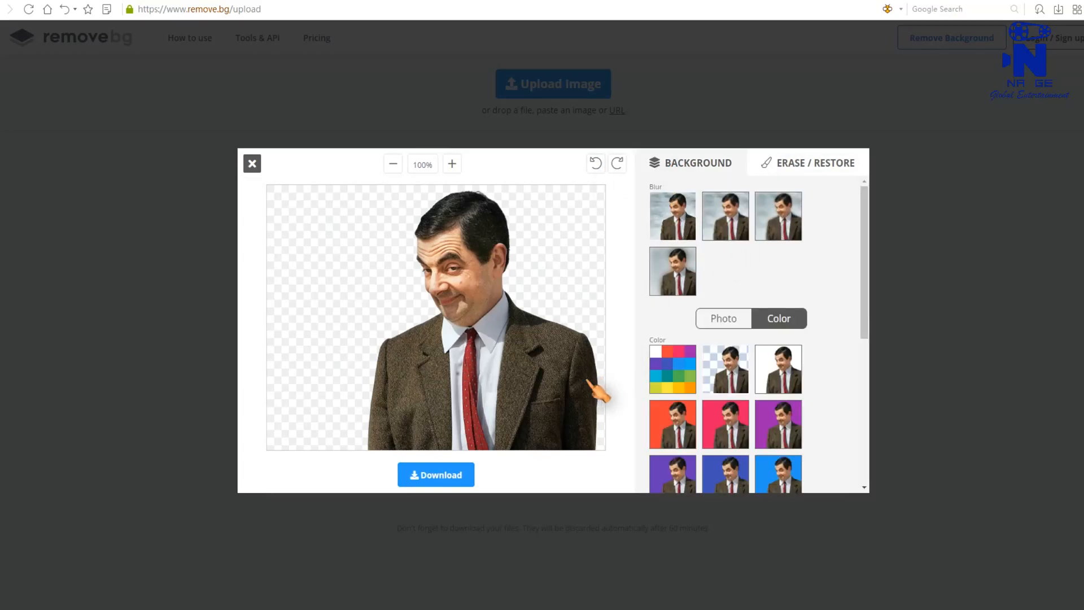
# Download the transparent cut-out as a PNG to Downloads and open it
pyautogui.click(435, 475)
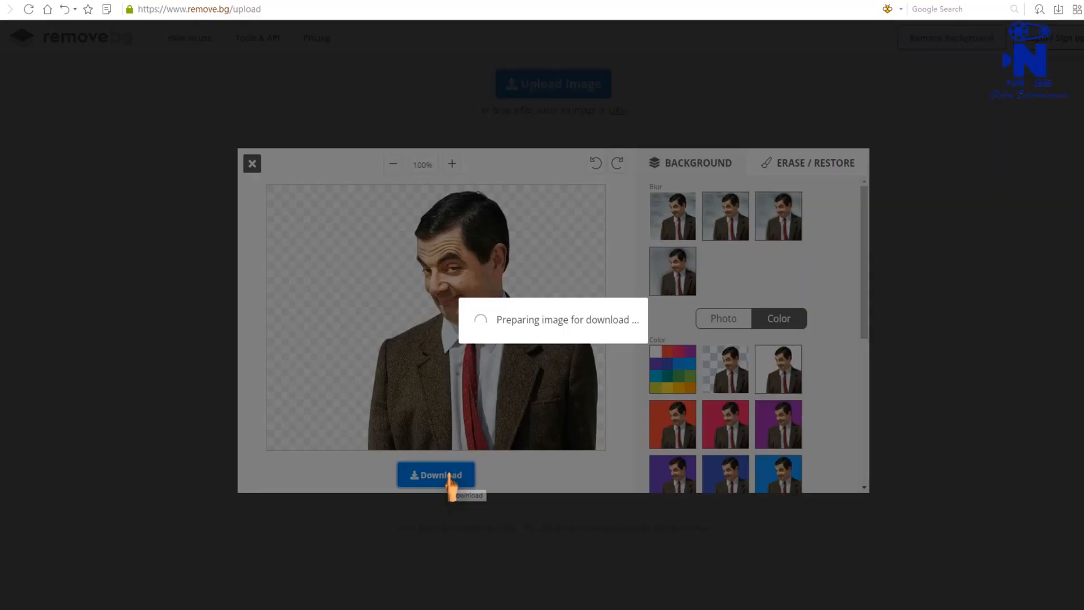
pyautogui.click(436, 476)
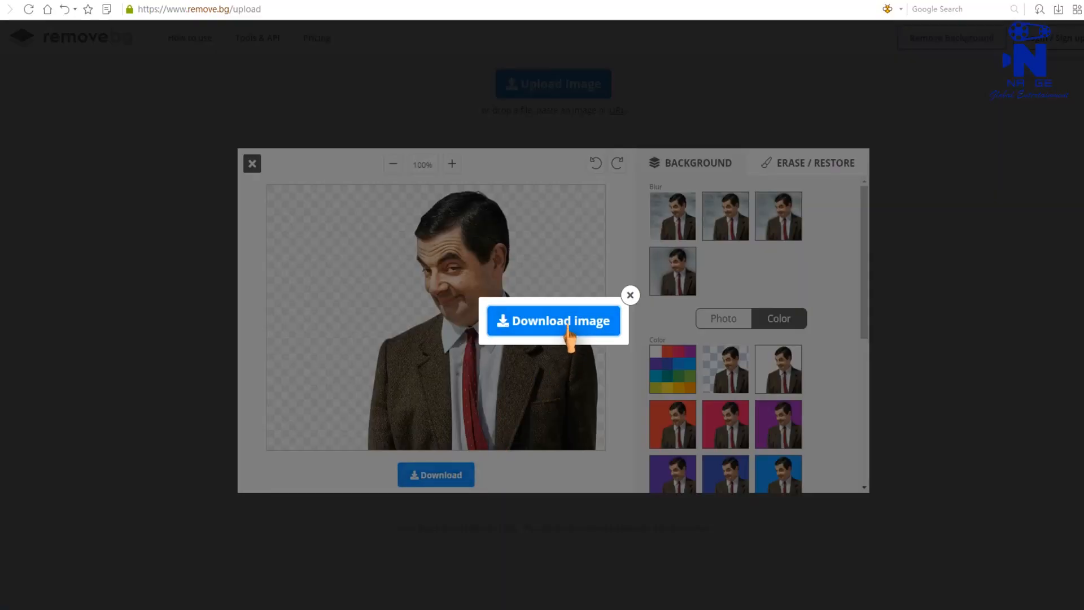
pyautogui.click(553, 320)
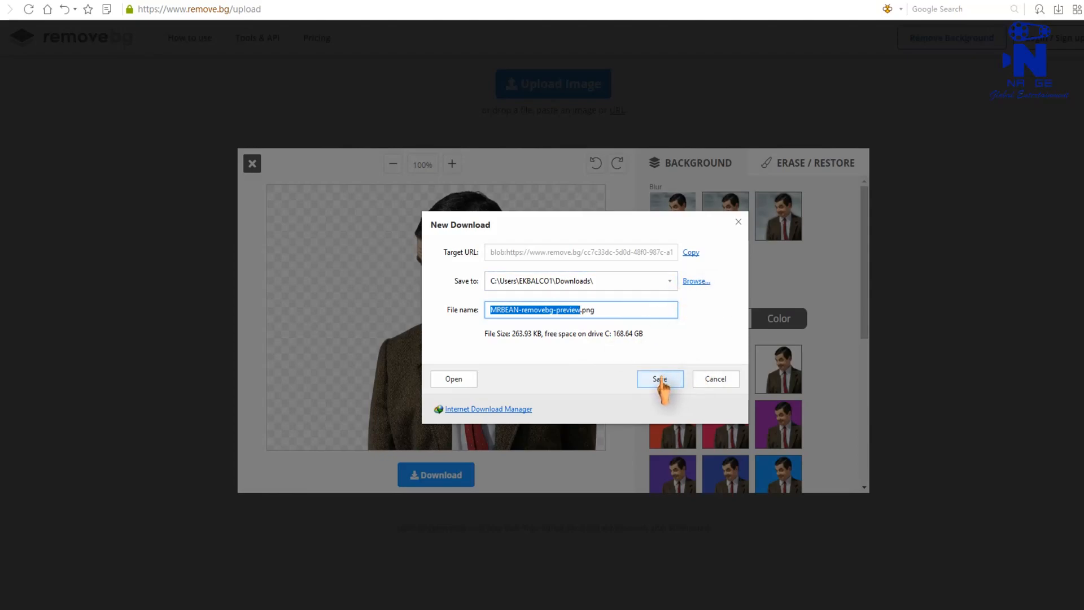
pyautogui.click(658, 379)
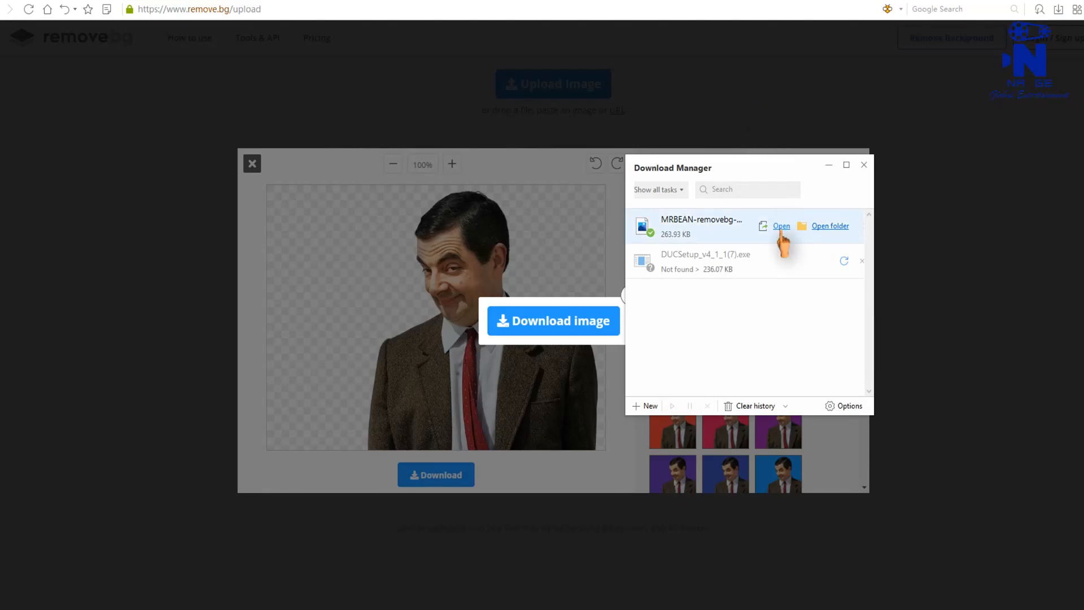
pyautogui.click(781, 225)
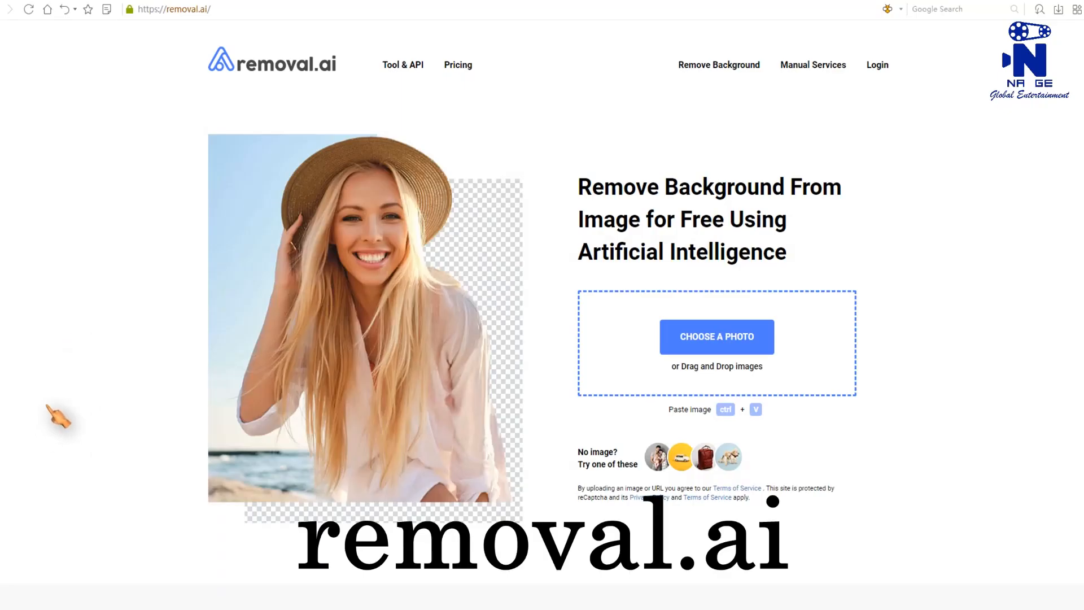
pyautogui.moveTo(134, 114)
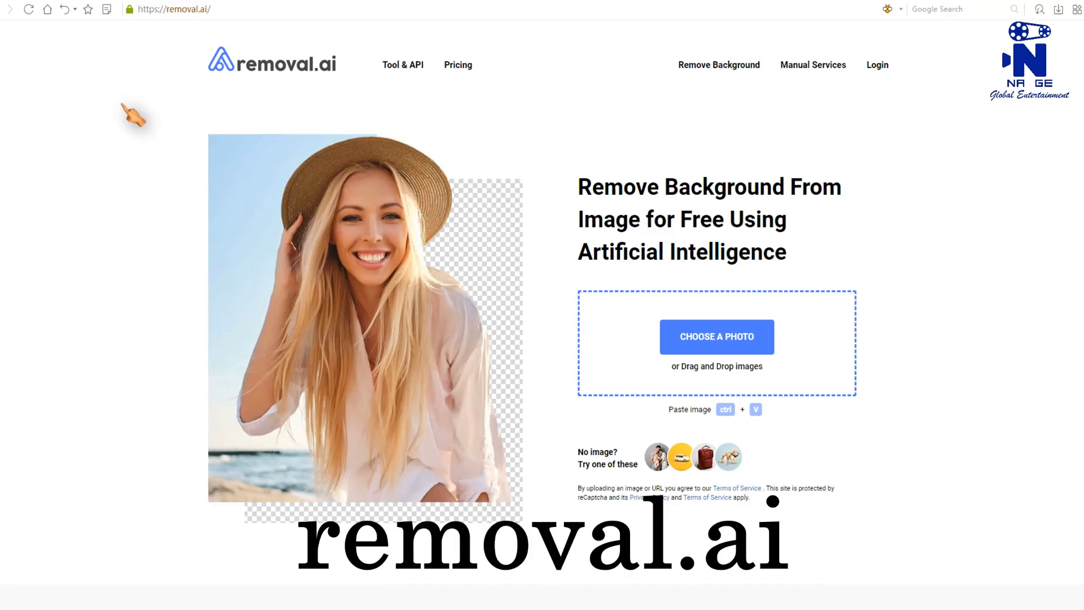
pyautogui.click(173, 9)
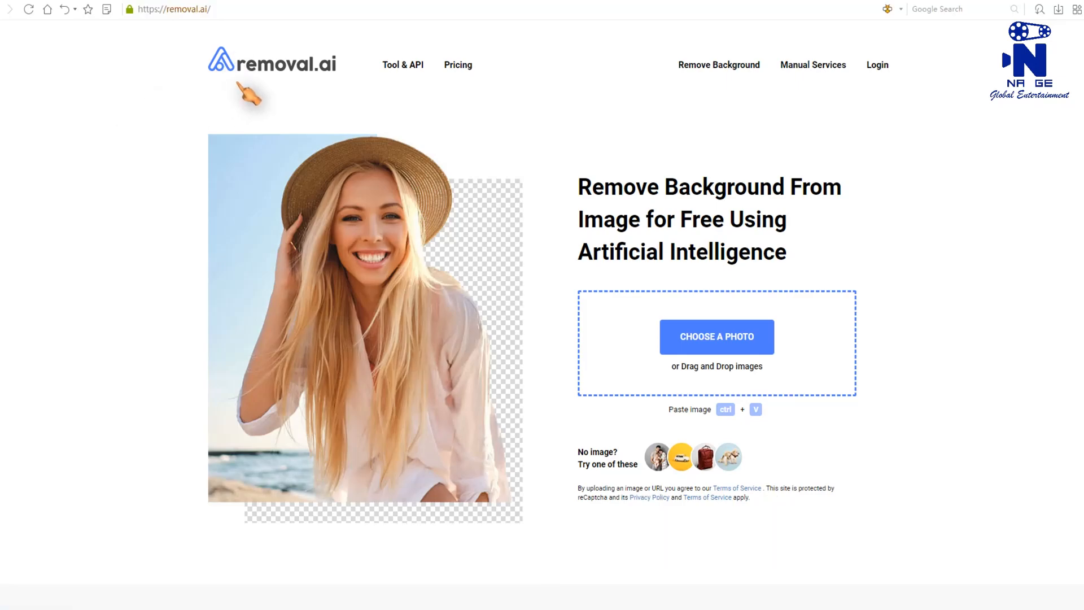
pyautogui.moveTo(470, 83)
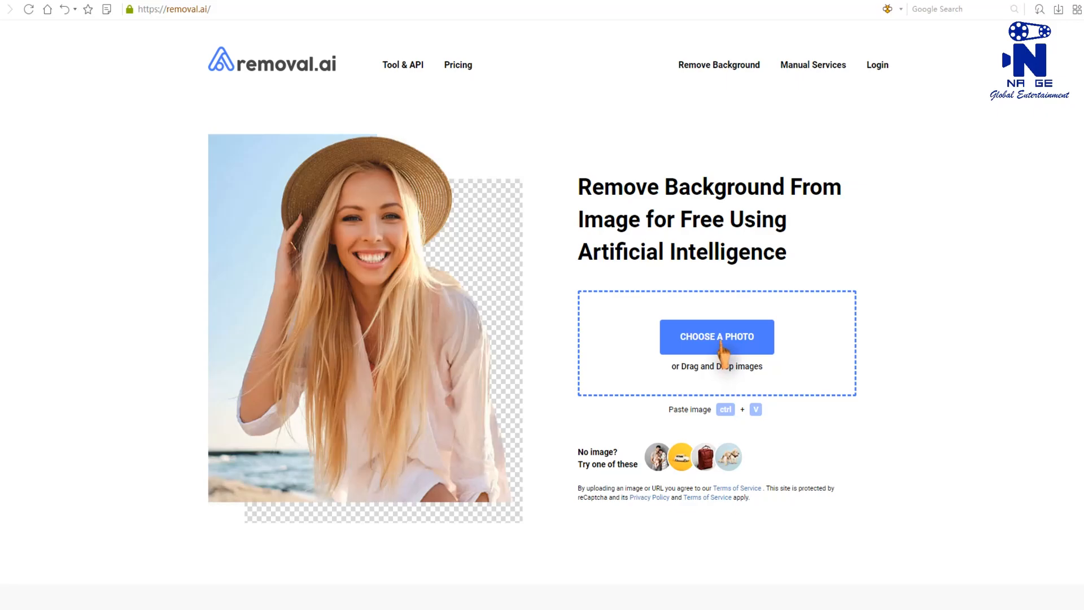
# Upload the MRBEAN photo from the Desktop to removal.ai and view its removed-background result
pyautogui.click(716, 337)
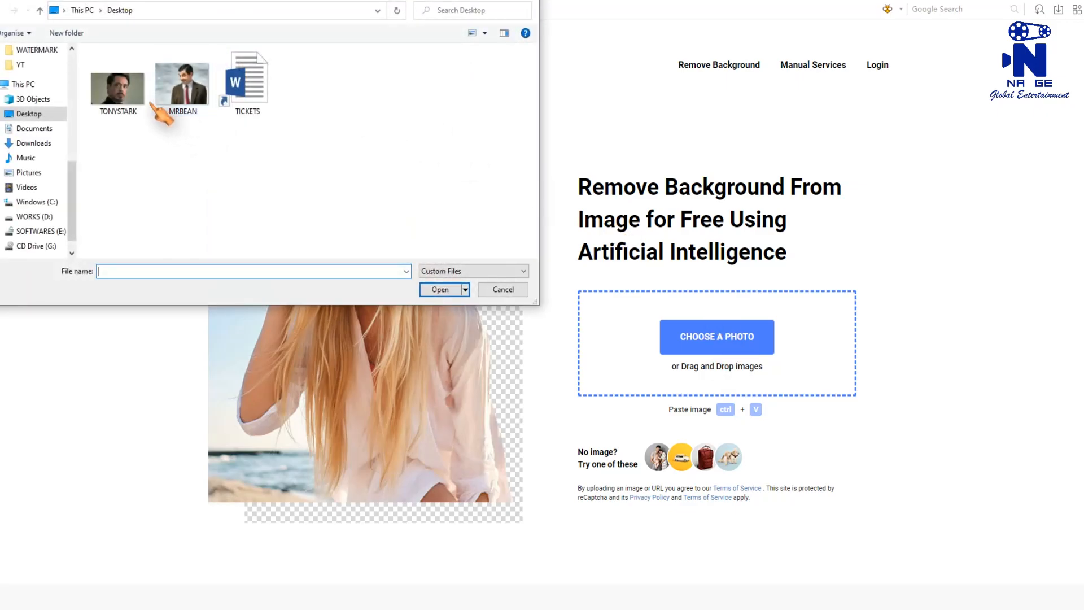
pyautogui.click(439, 289)
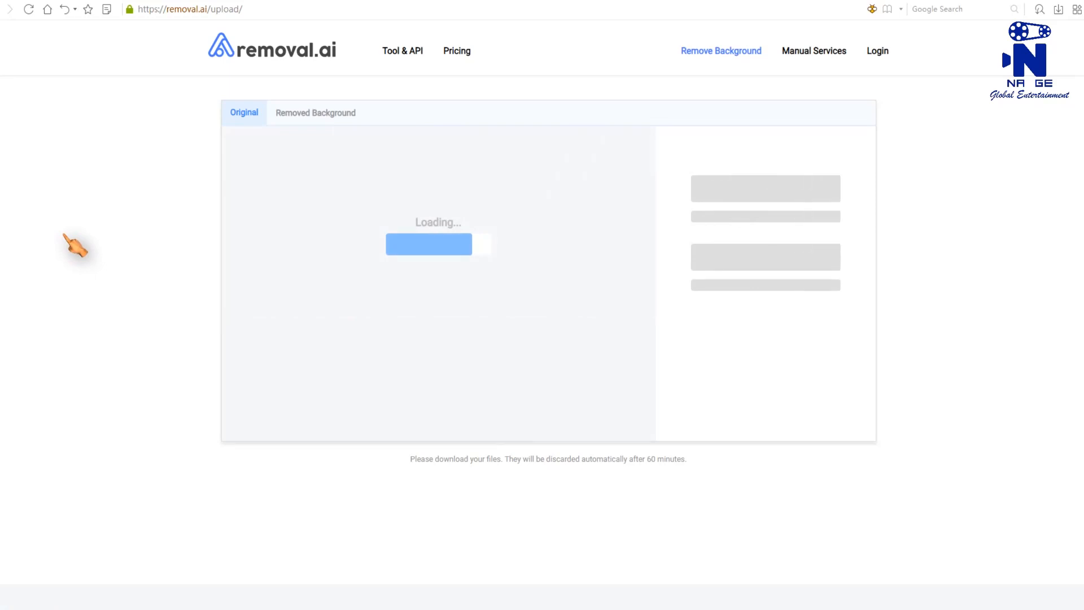
pyautogui.click(315, 113)
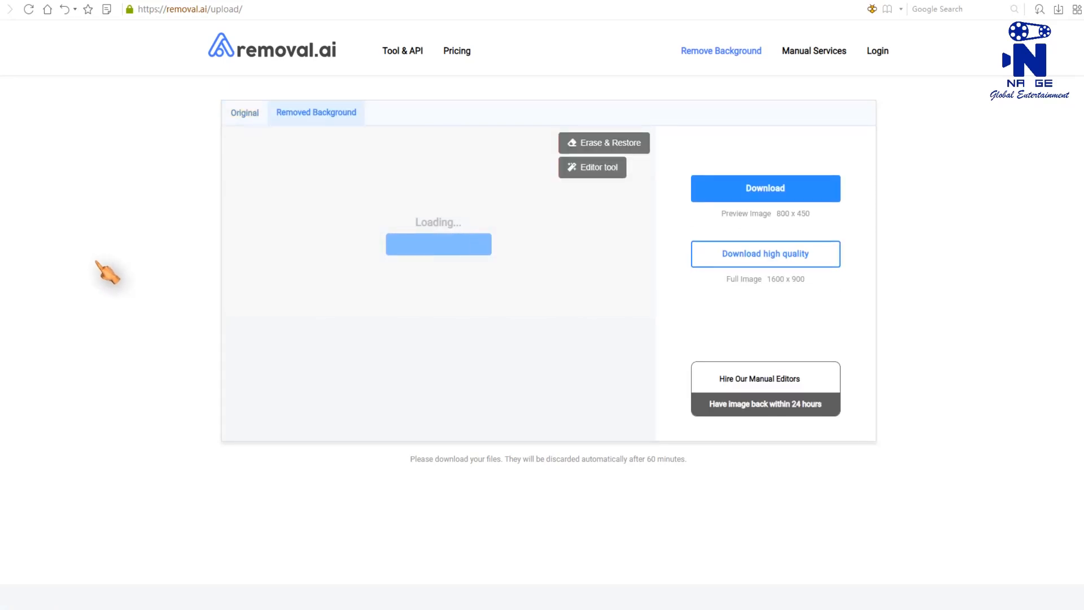